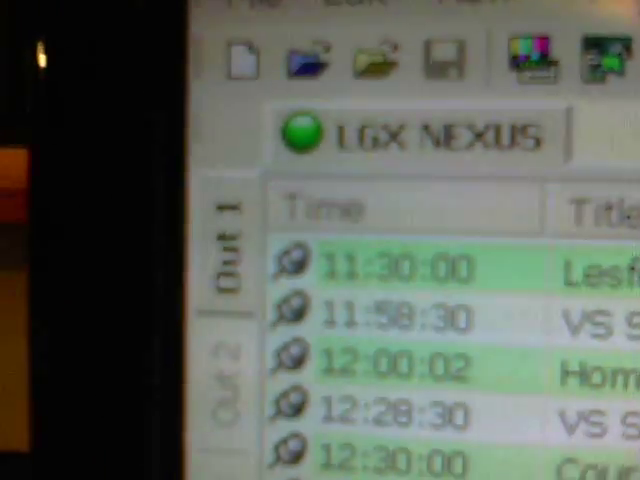
Scroll the Thursday playlist and open the Tools menu to reach Controller
{"action": "scroll", "scroll_direction": "down", "scroll_amount": 3}
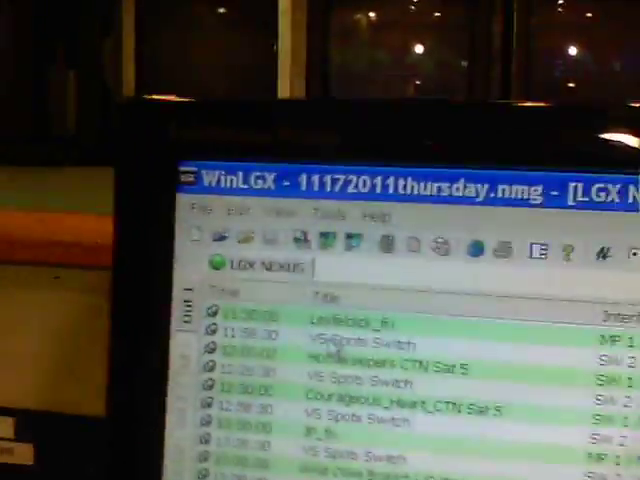
{"action": "left_click", "coordinate": [427, 142]}
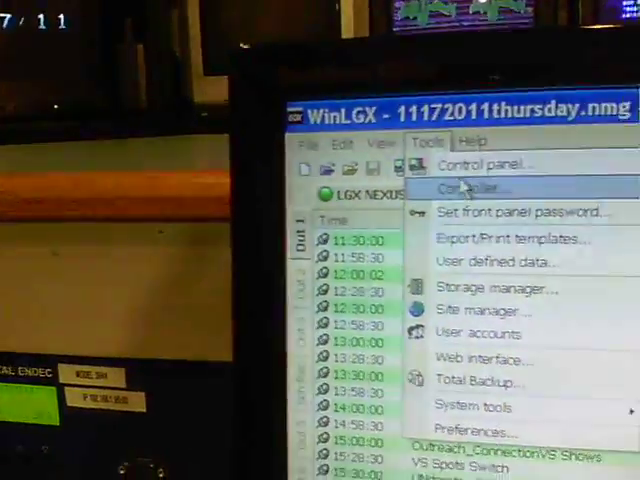
{"action": "left_click", "coordinate": [470, 188]}
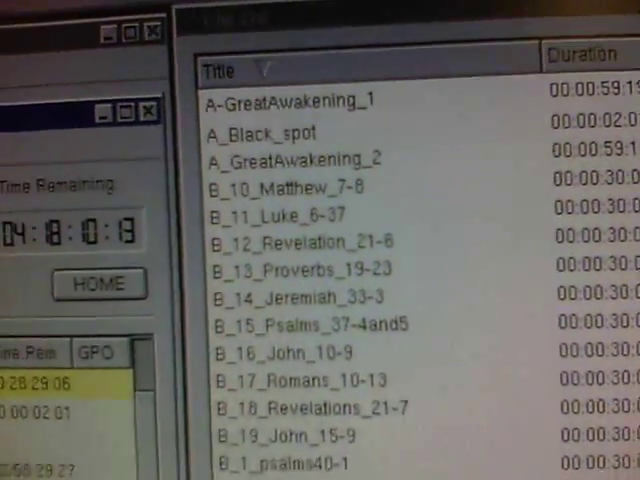
{"action": "scroll", "scroll_direction": "down", "scroll_amount": 3}
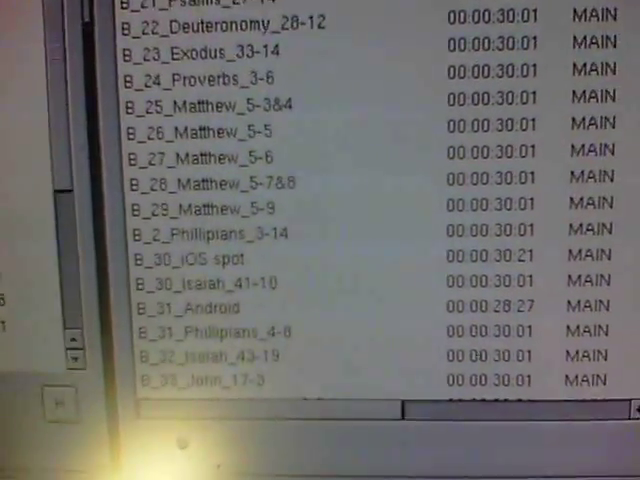